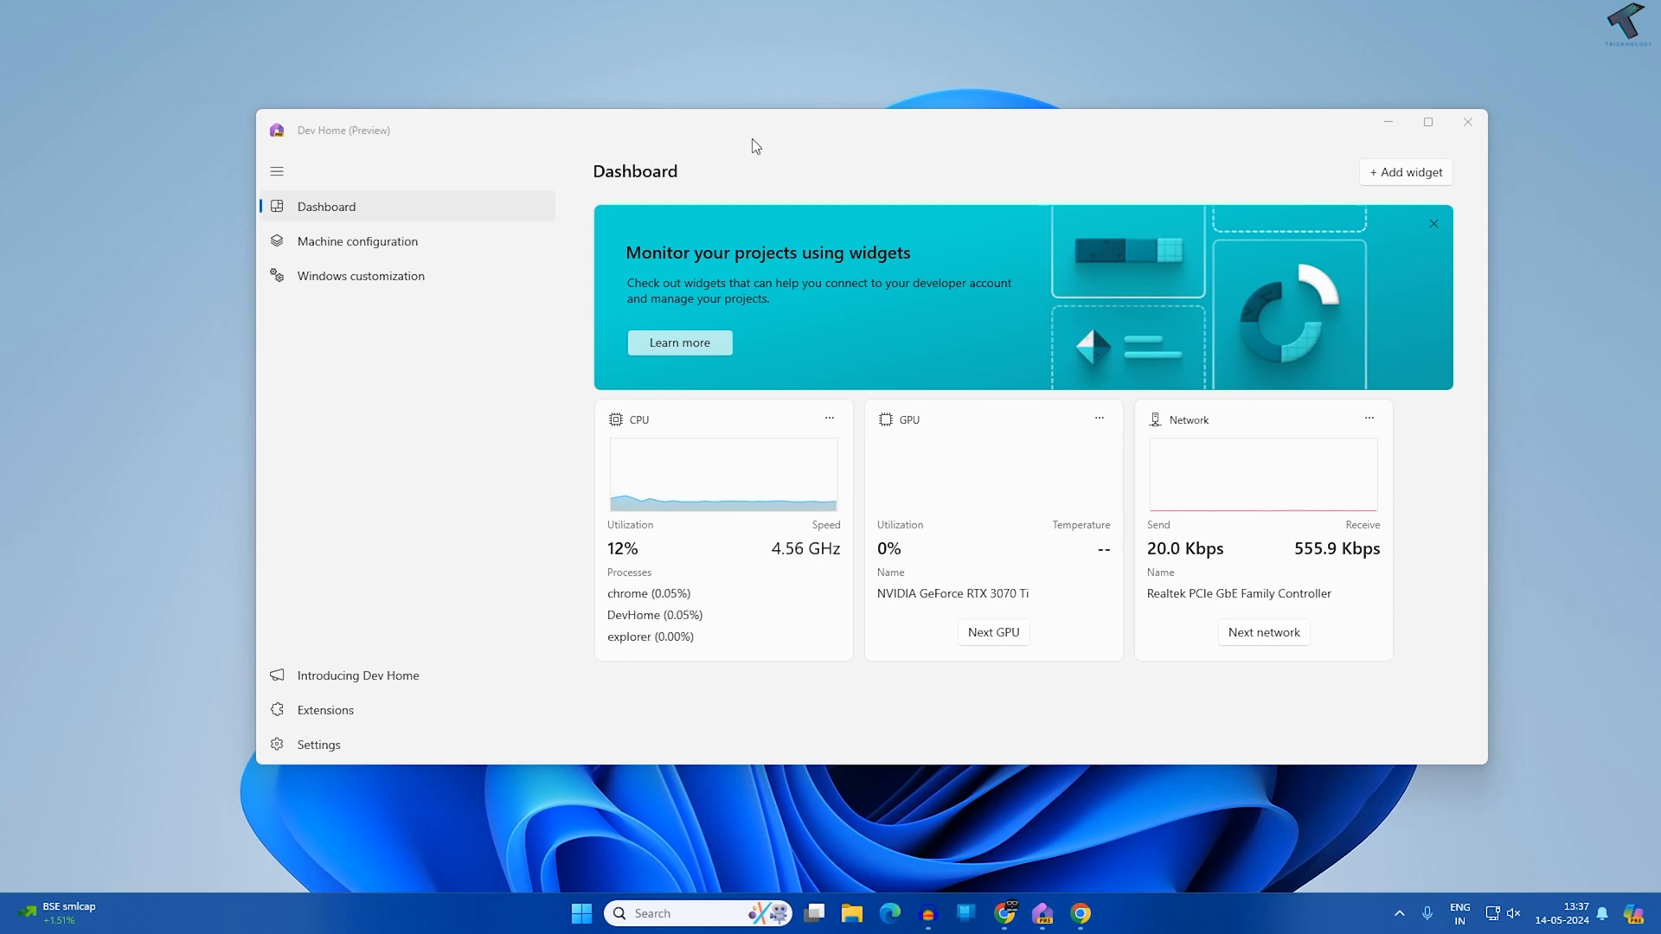
{"action": "mouse_move", "coordinate": [948, 488]}
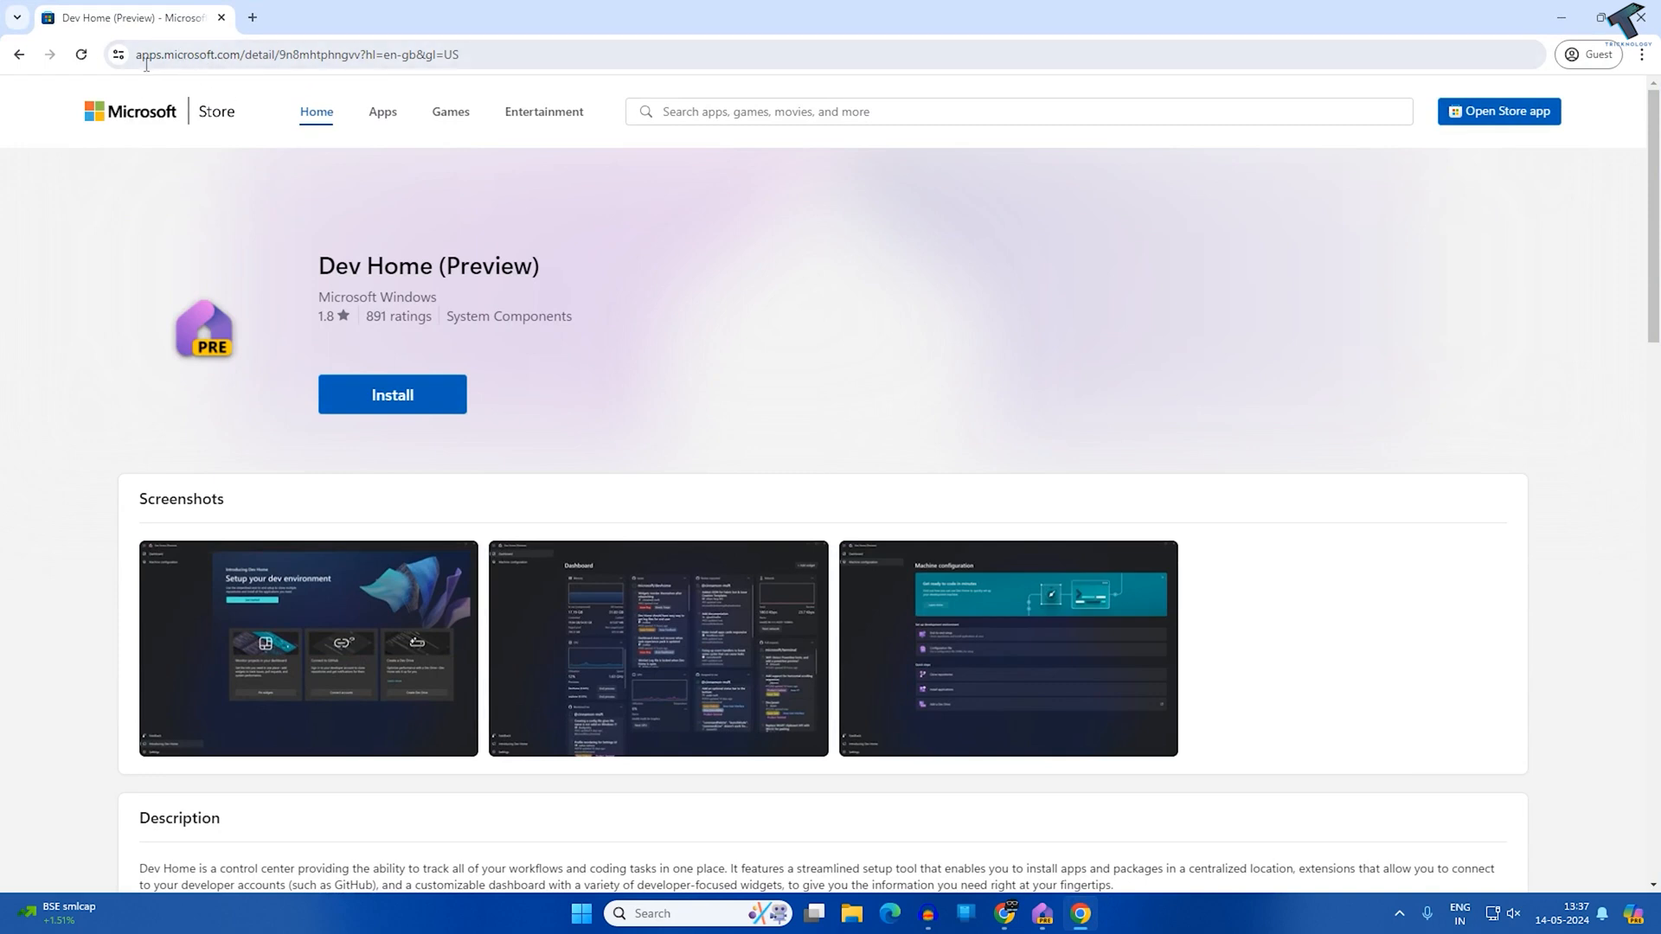
{"action": "mouse_move", "coordinate": [318, 74]}
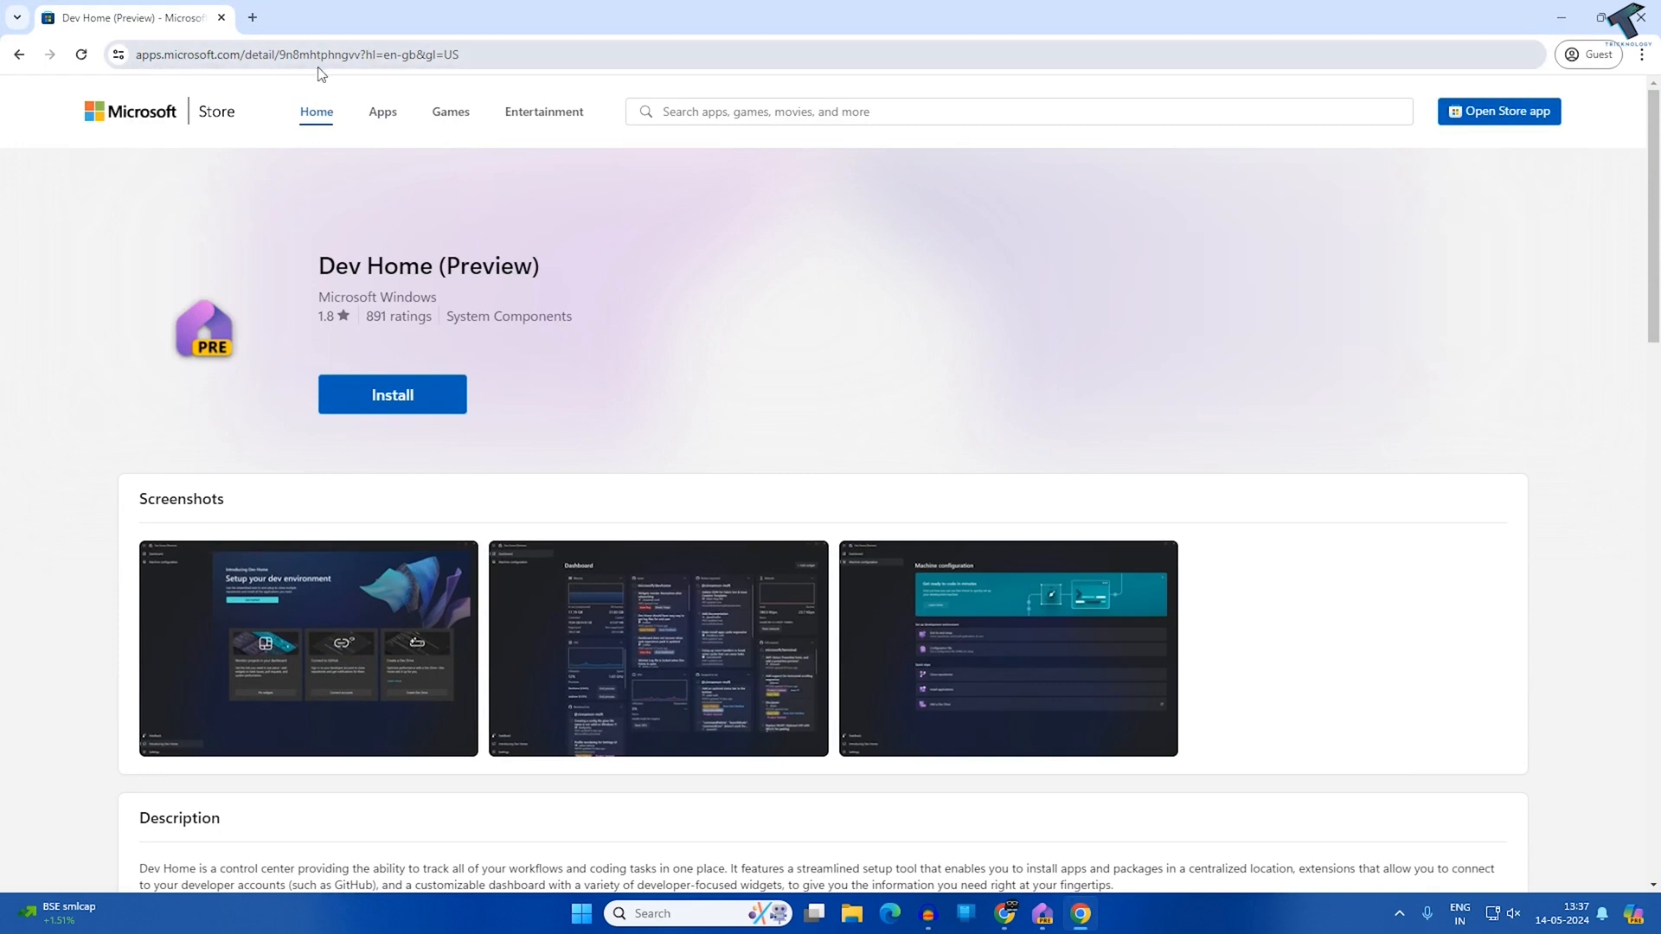
{"action": "mouse_move", "coordinate": [416, 409]}
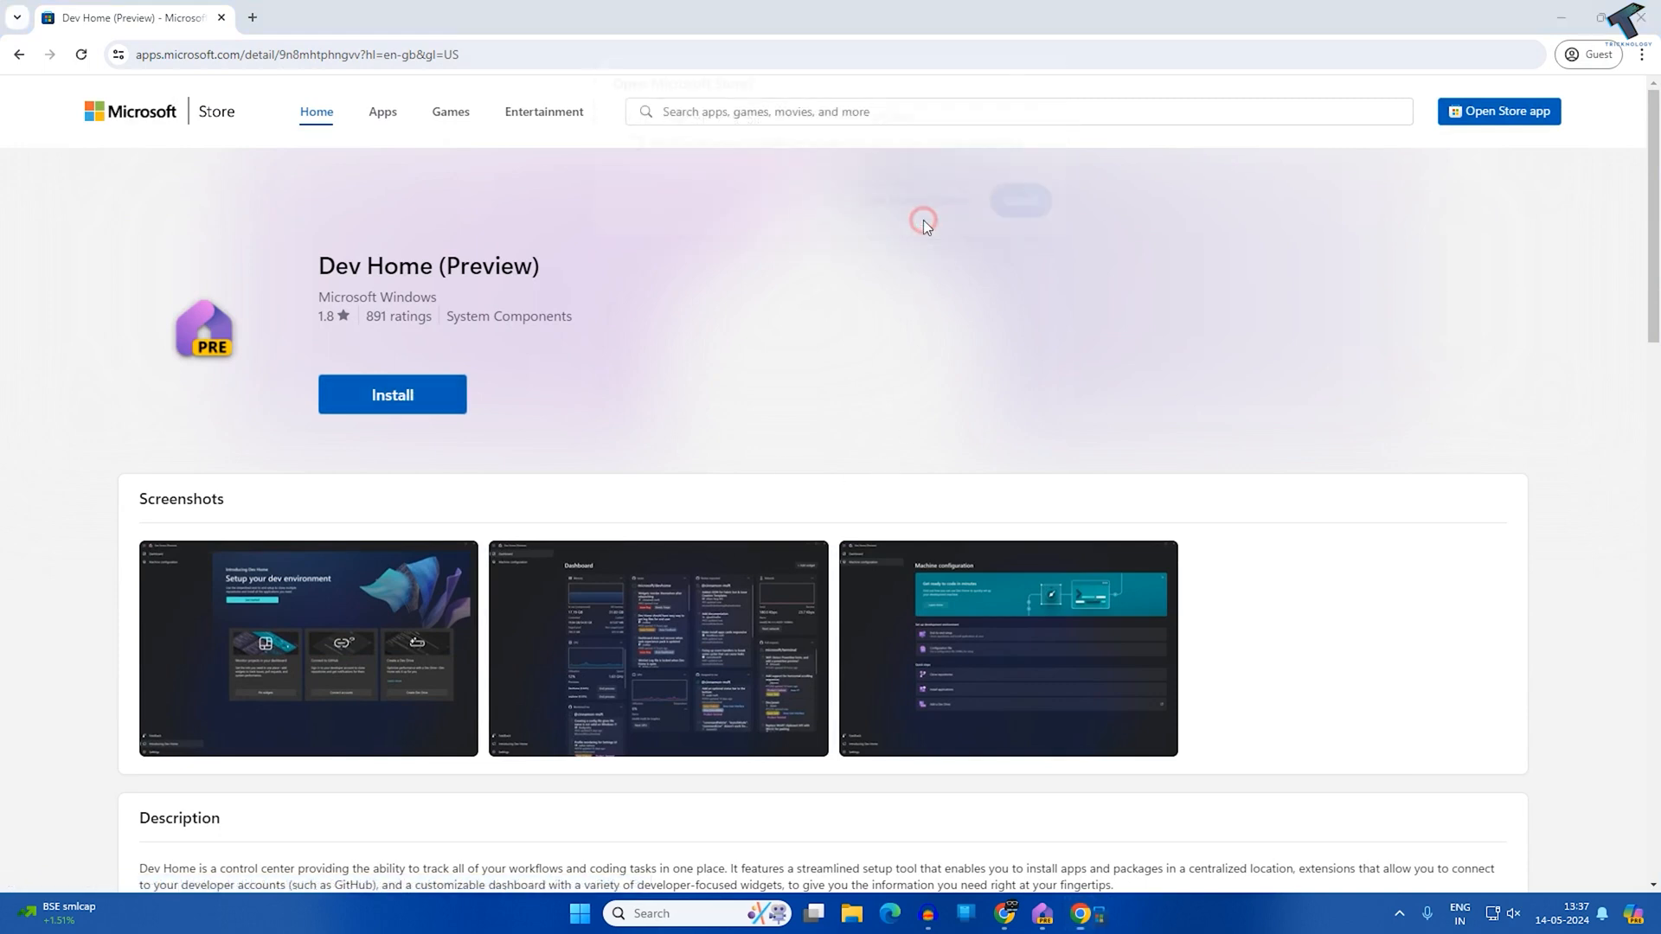
- Launch the Dev Home (Preview) listing in the Microsoft Store app and maximize the window
{"action": "left_click", "coordinate": [391, 395]}
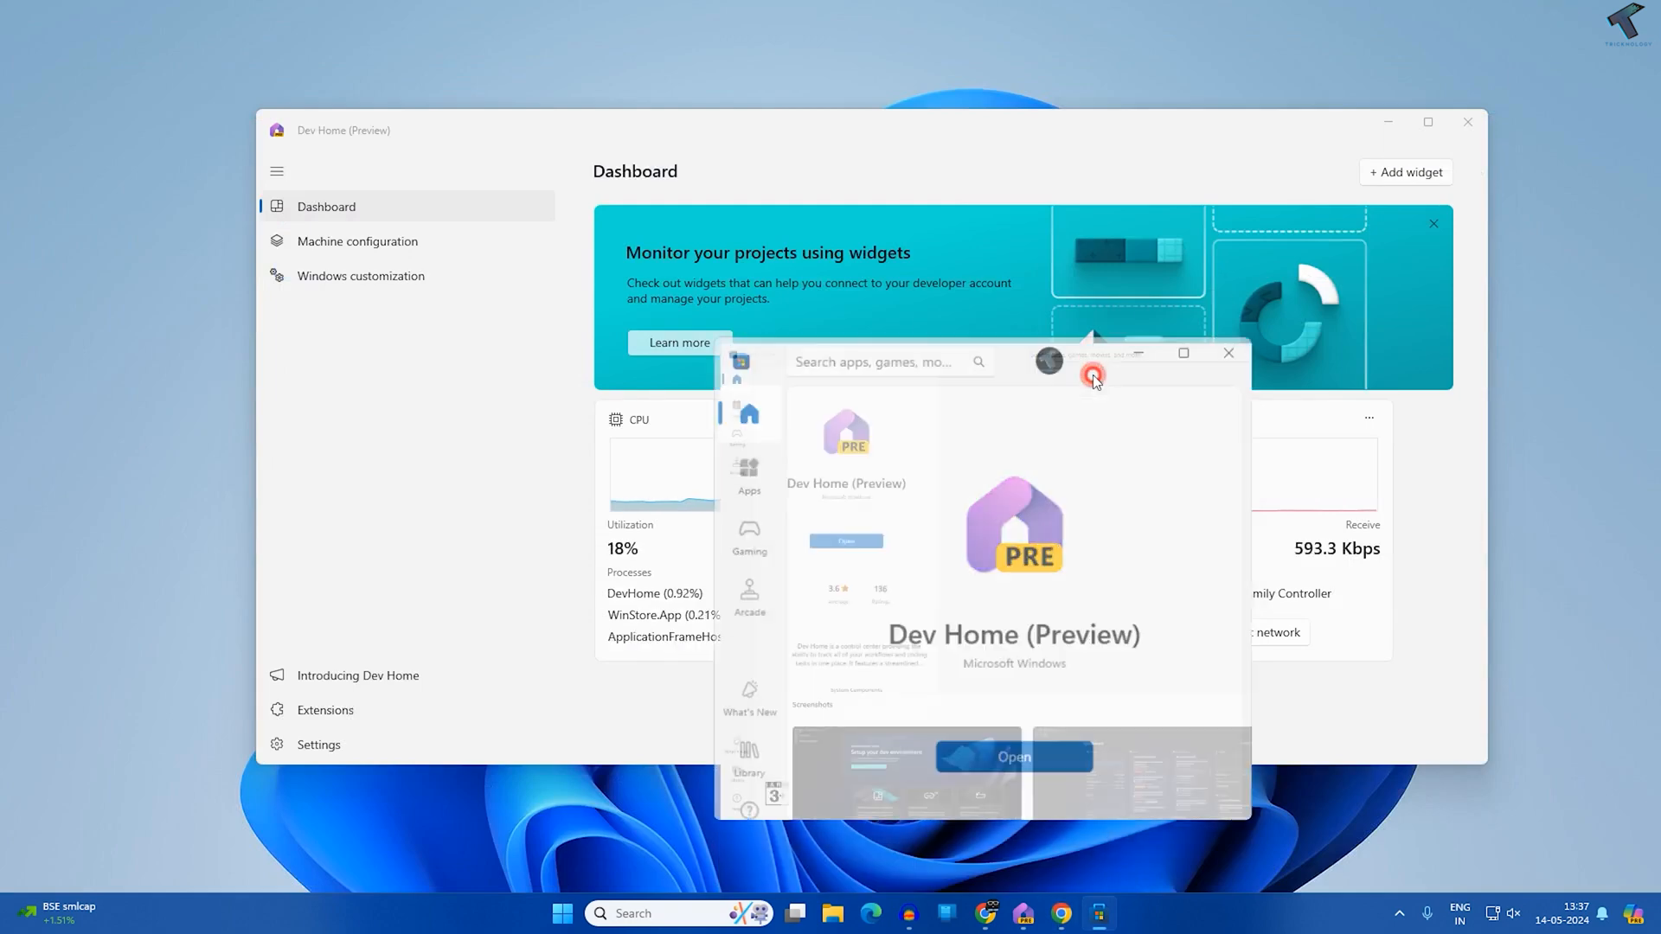
{"action": "left_click", "coordinate": [1183, 353]}
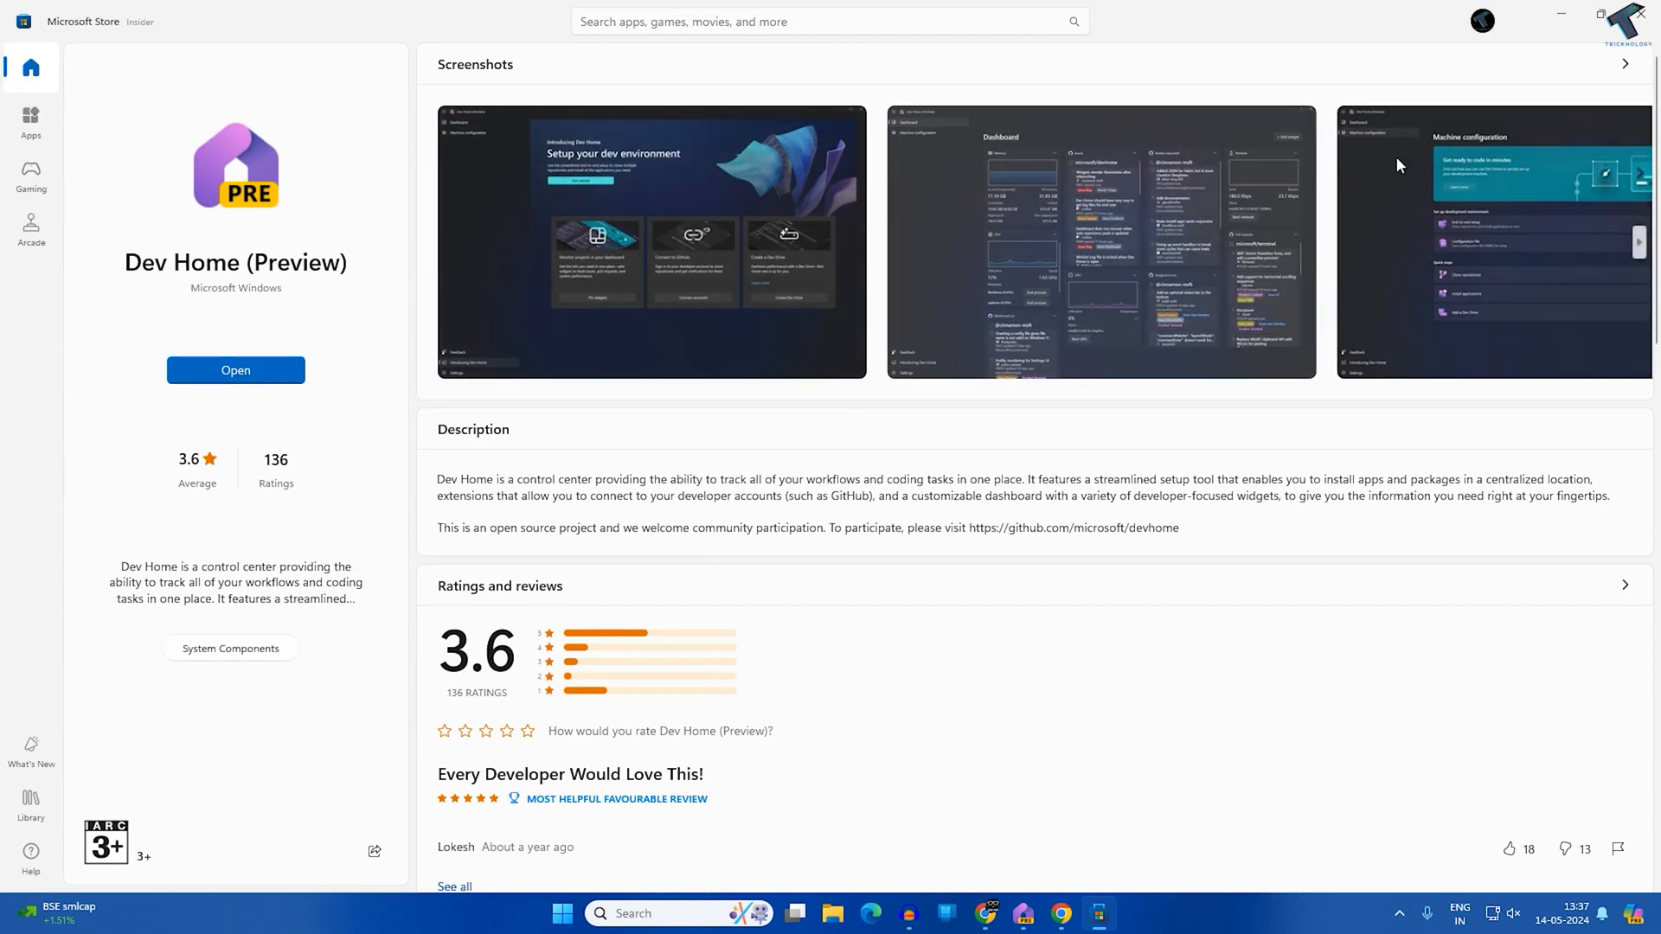
- Begin a Machine configuration, search the catalogue for 'vlc' and add VLC to the install list
{"action": "left_click", "coordinate": [236, 370]}
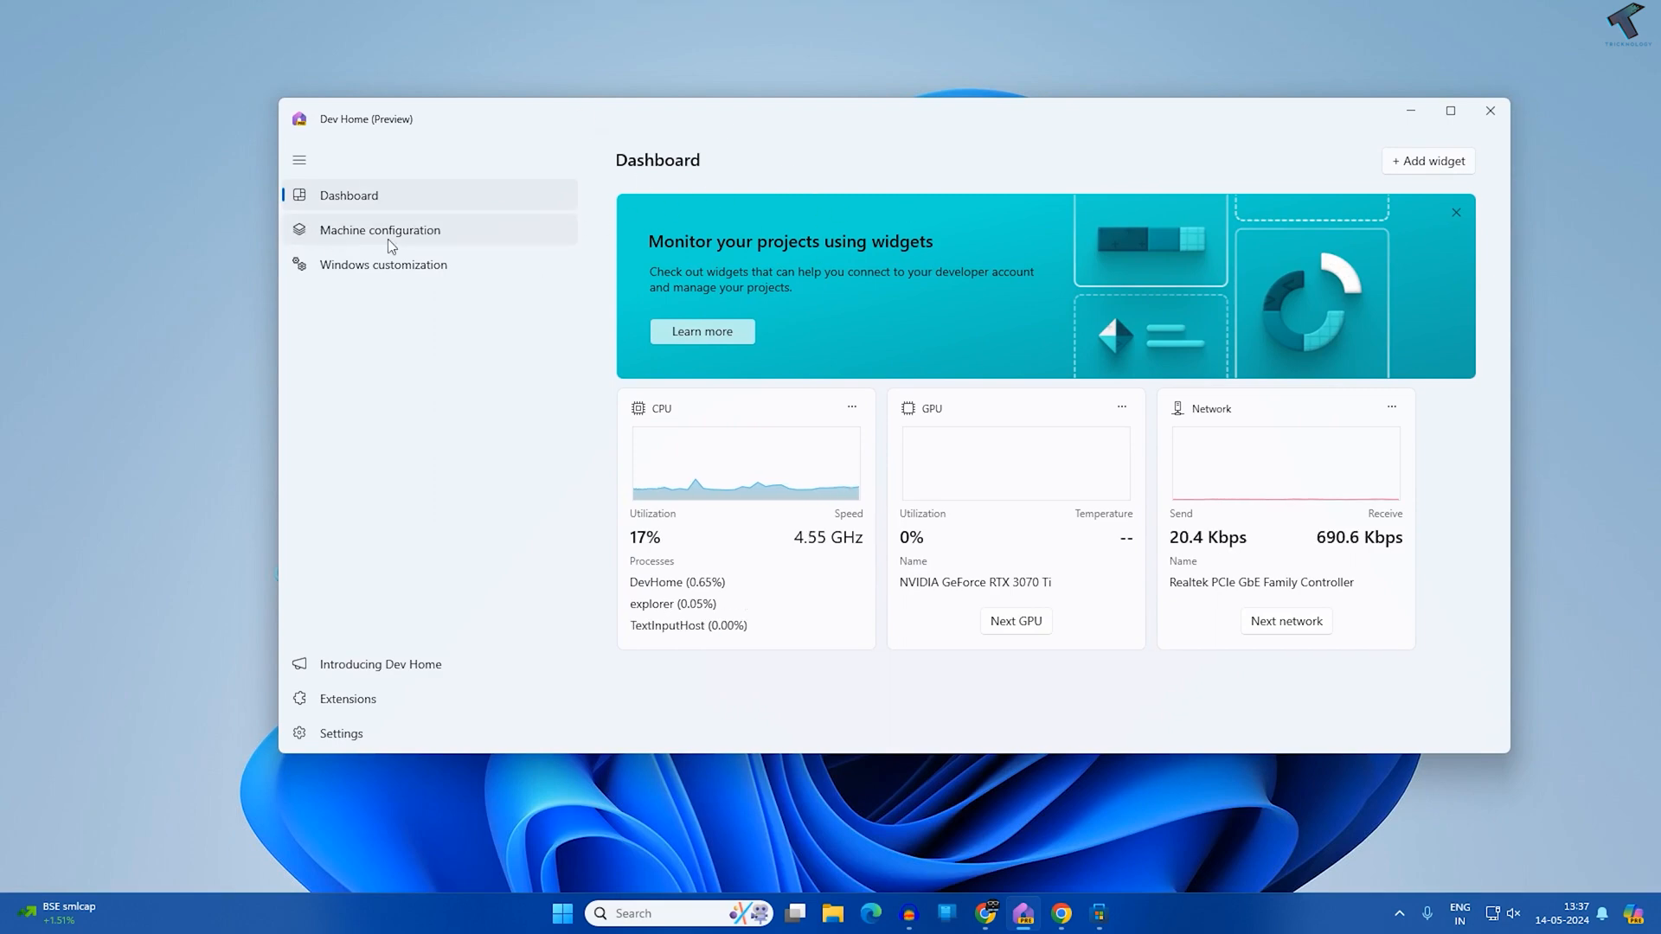
{"action": "left_click", "coordinate": [379, 230]}
{"action": "type", "text": "v"}
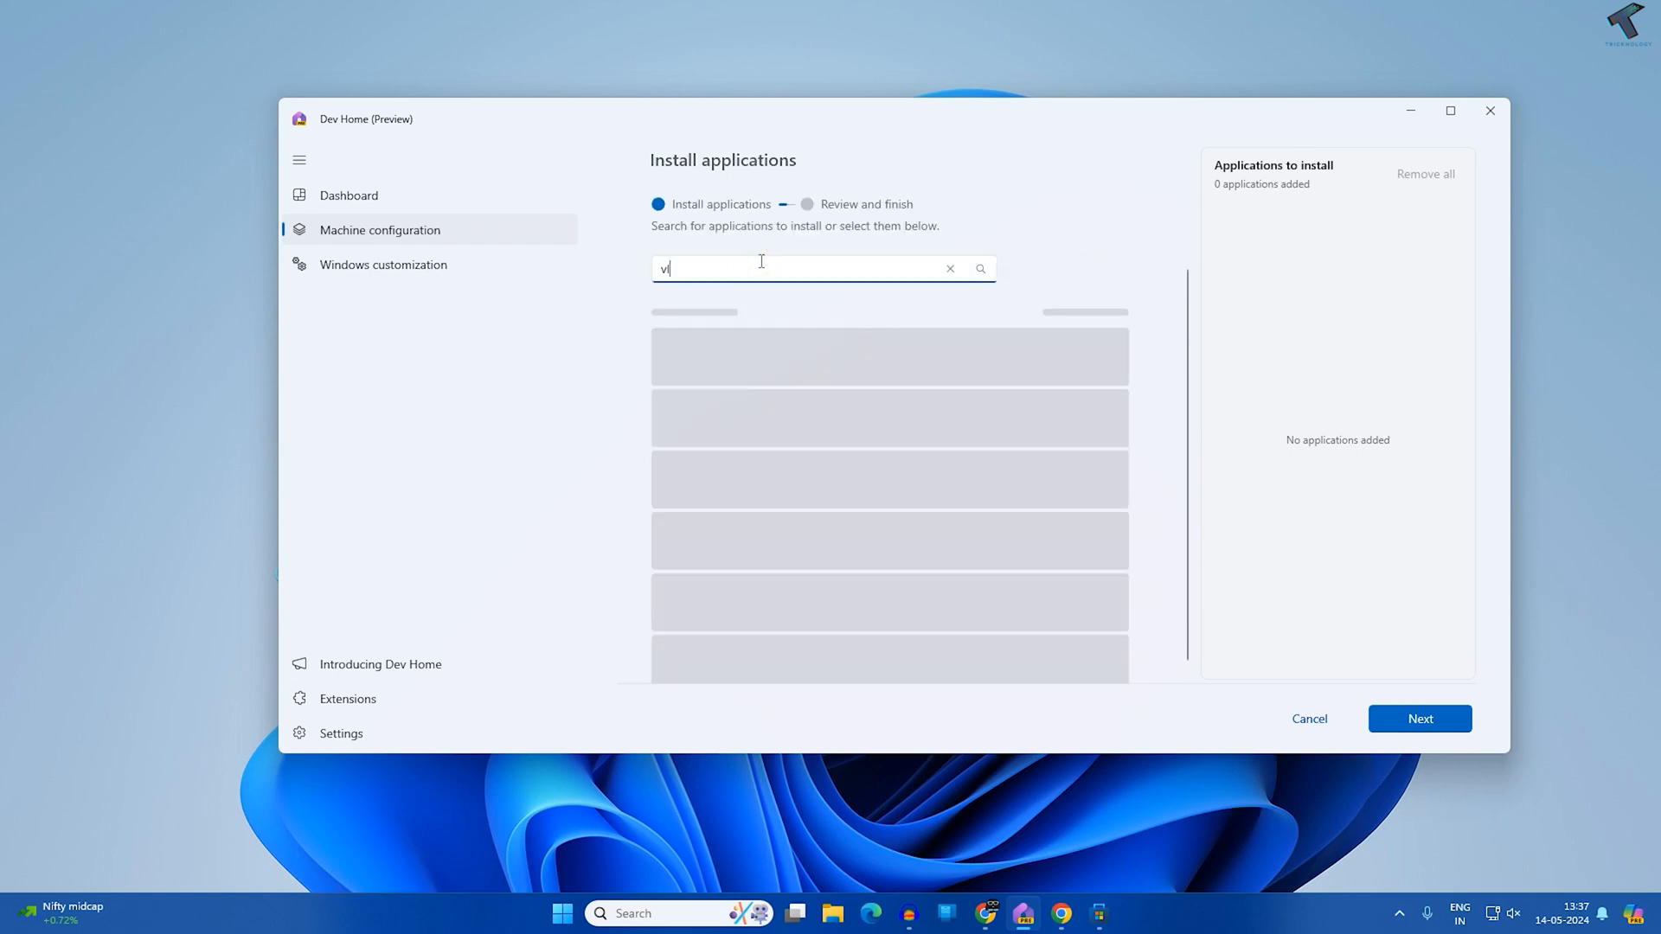
{"action": "type", "text": "lc"}
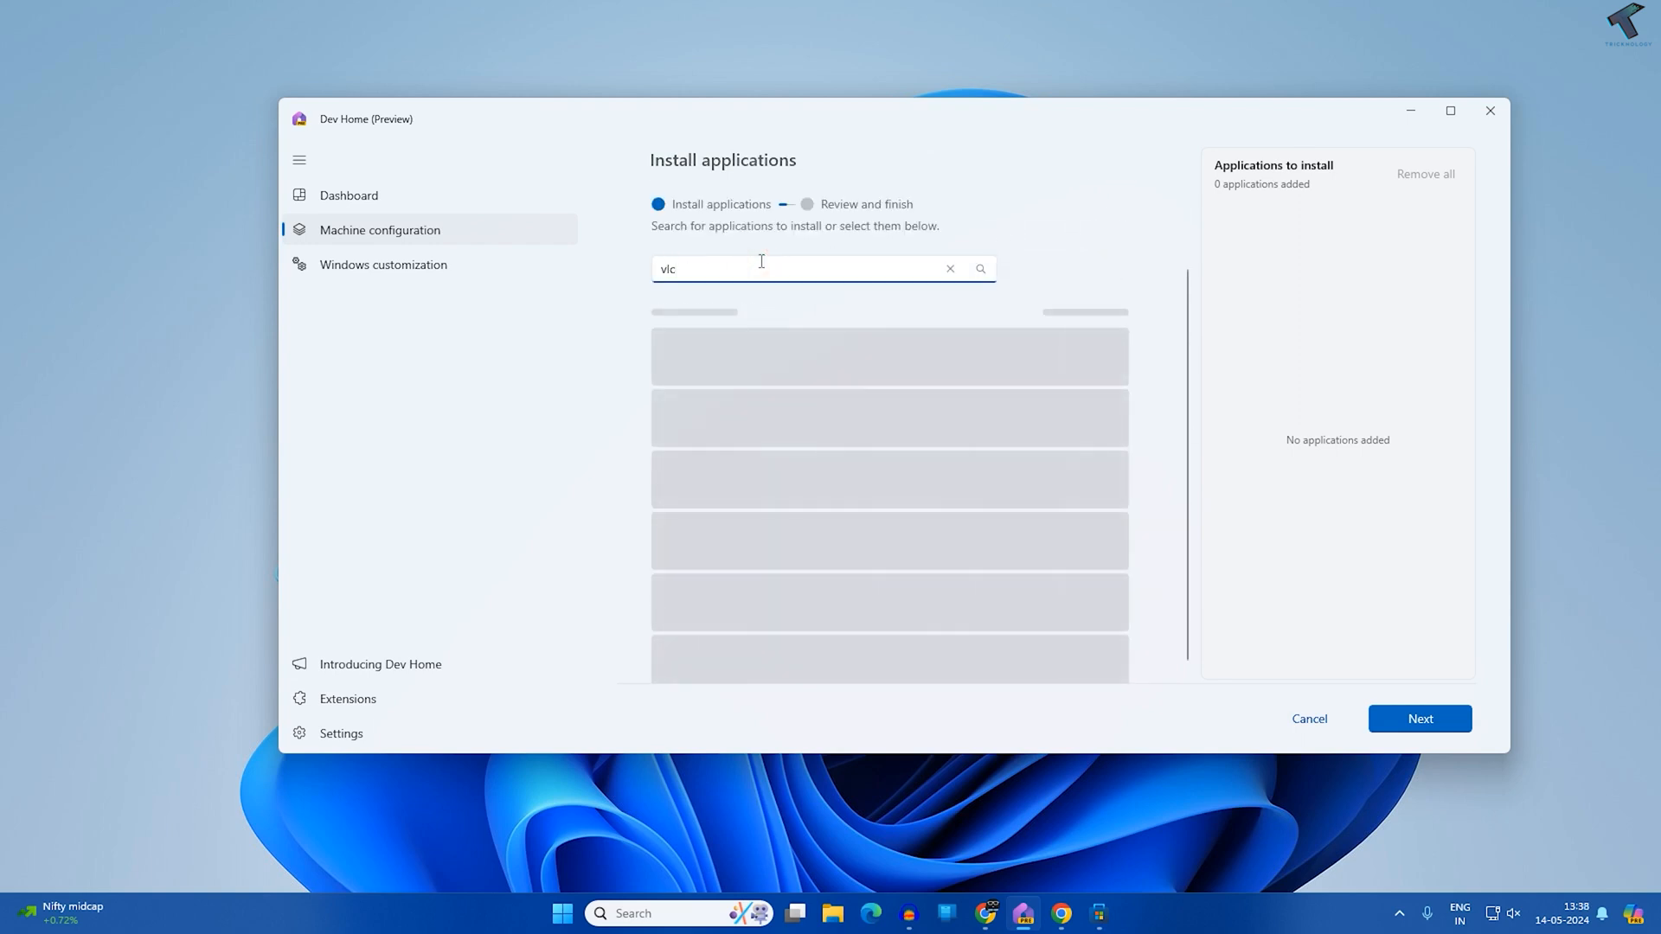
{"action": "left_click", "coordinate": [1450, 110]}
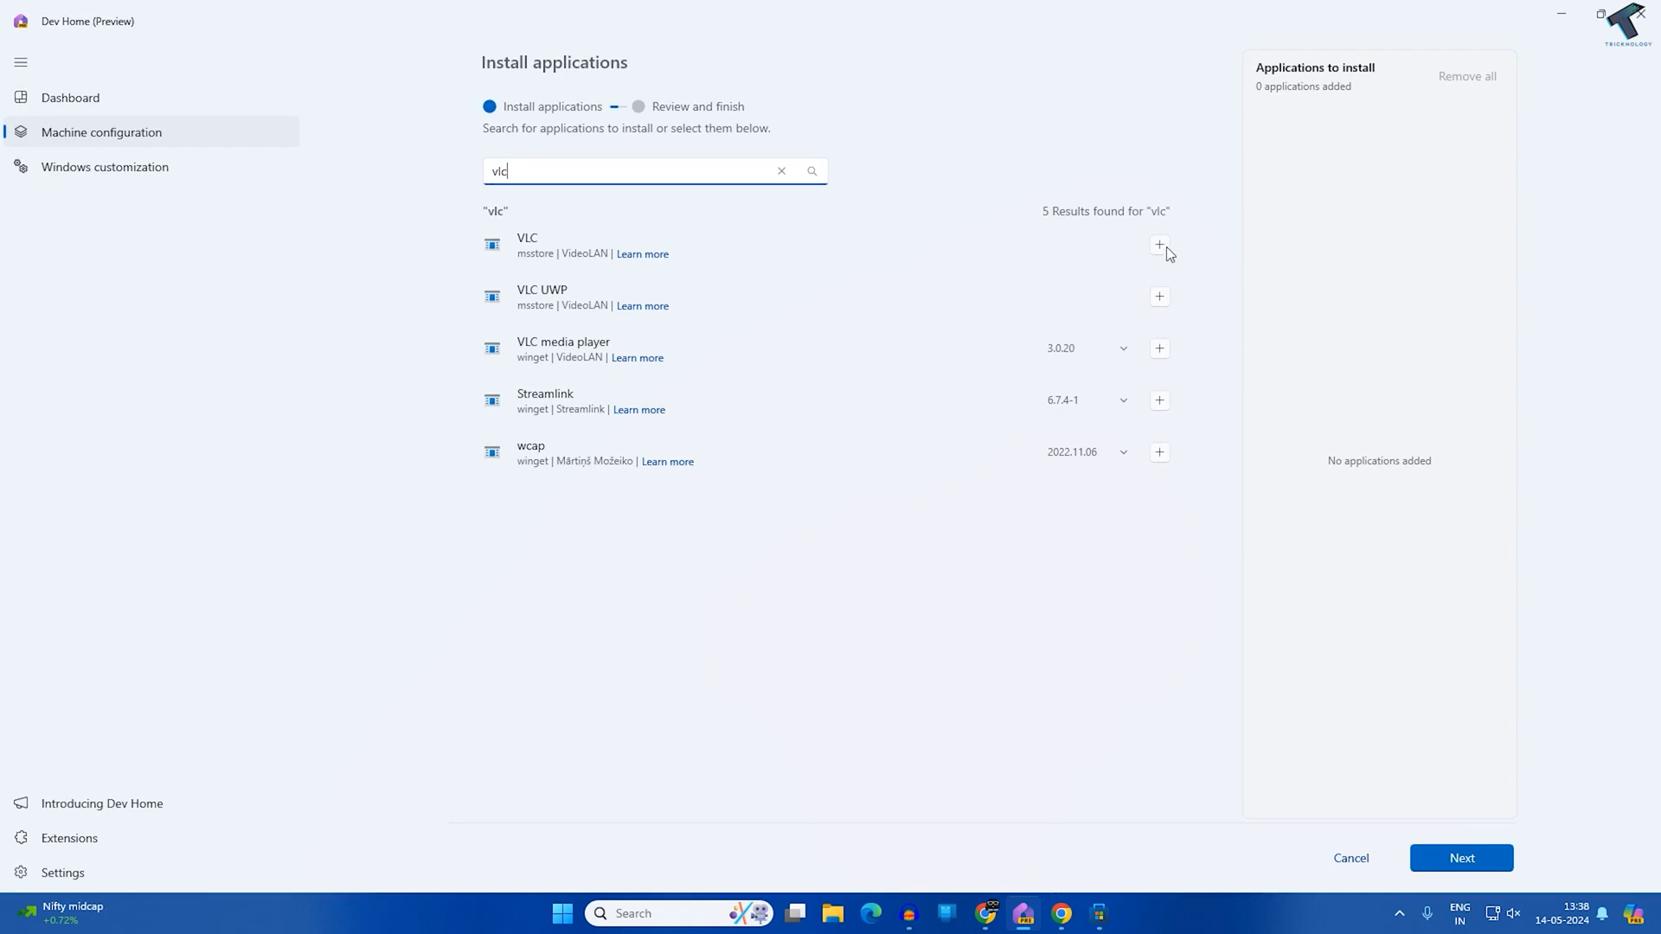
{"action": "left_click", "coordinate": [1159, 353]}
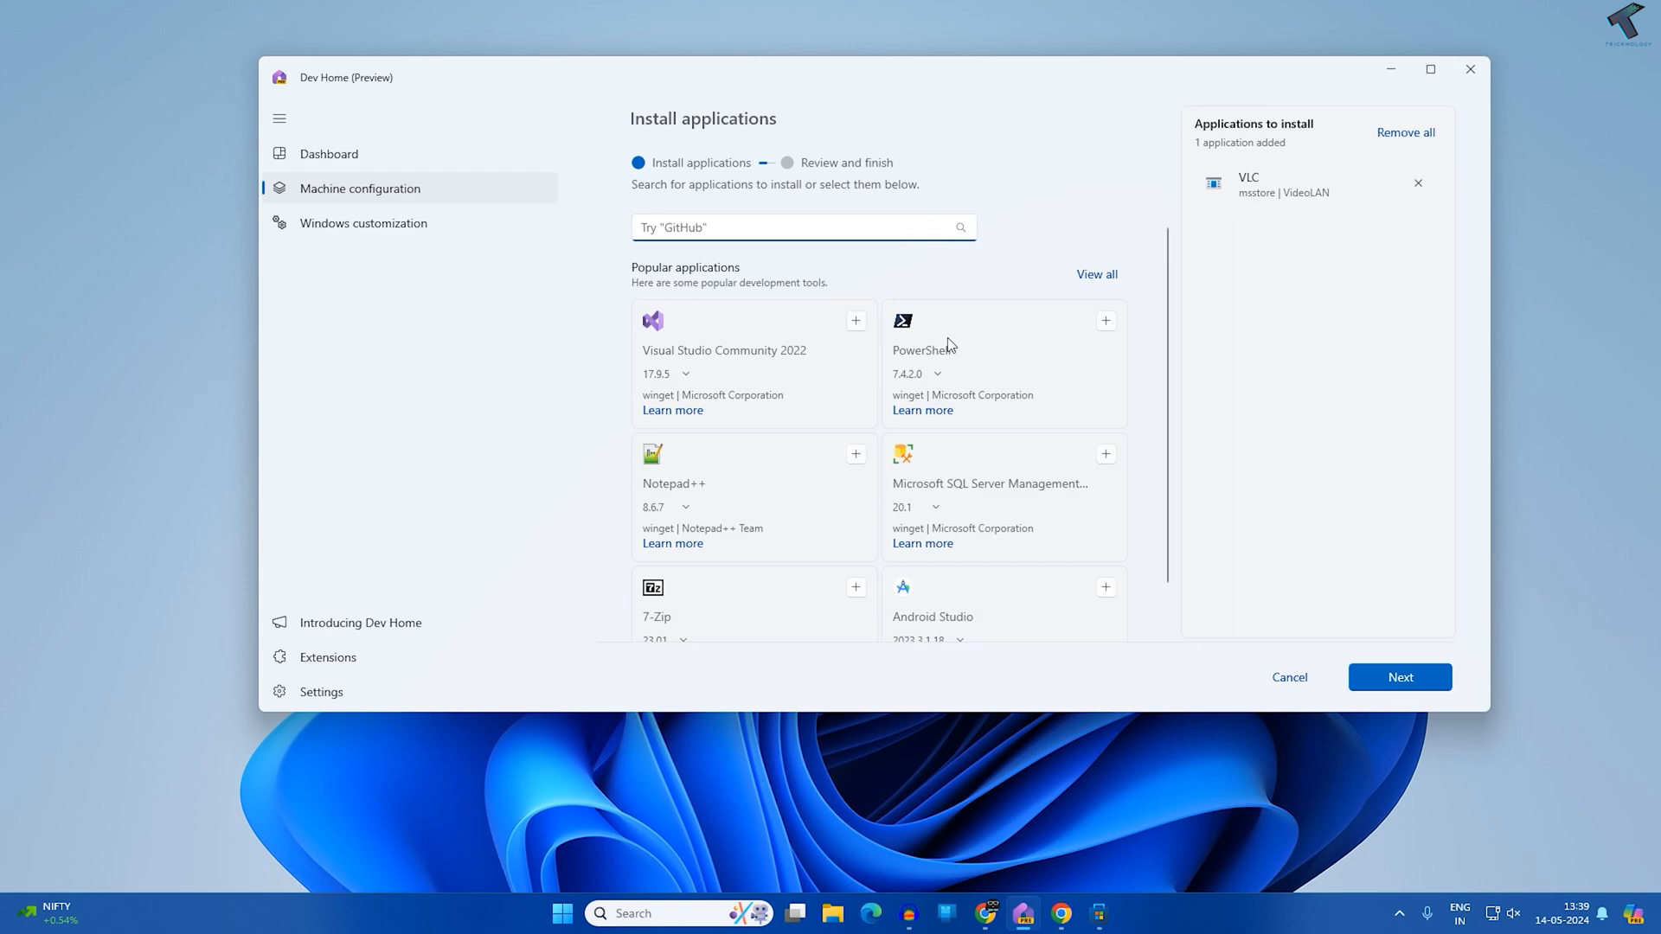
{"action": "mouse_move", "coordinate": [856, 474]}
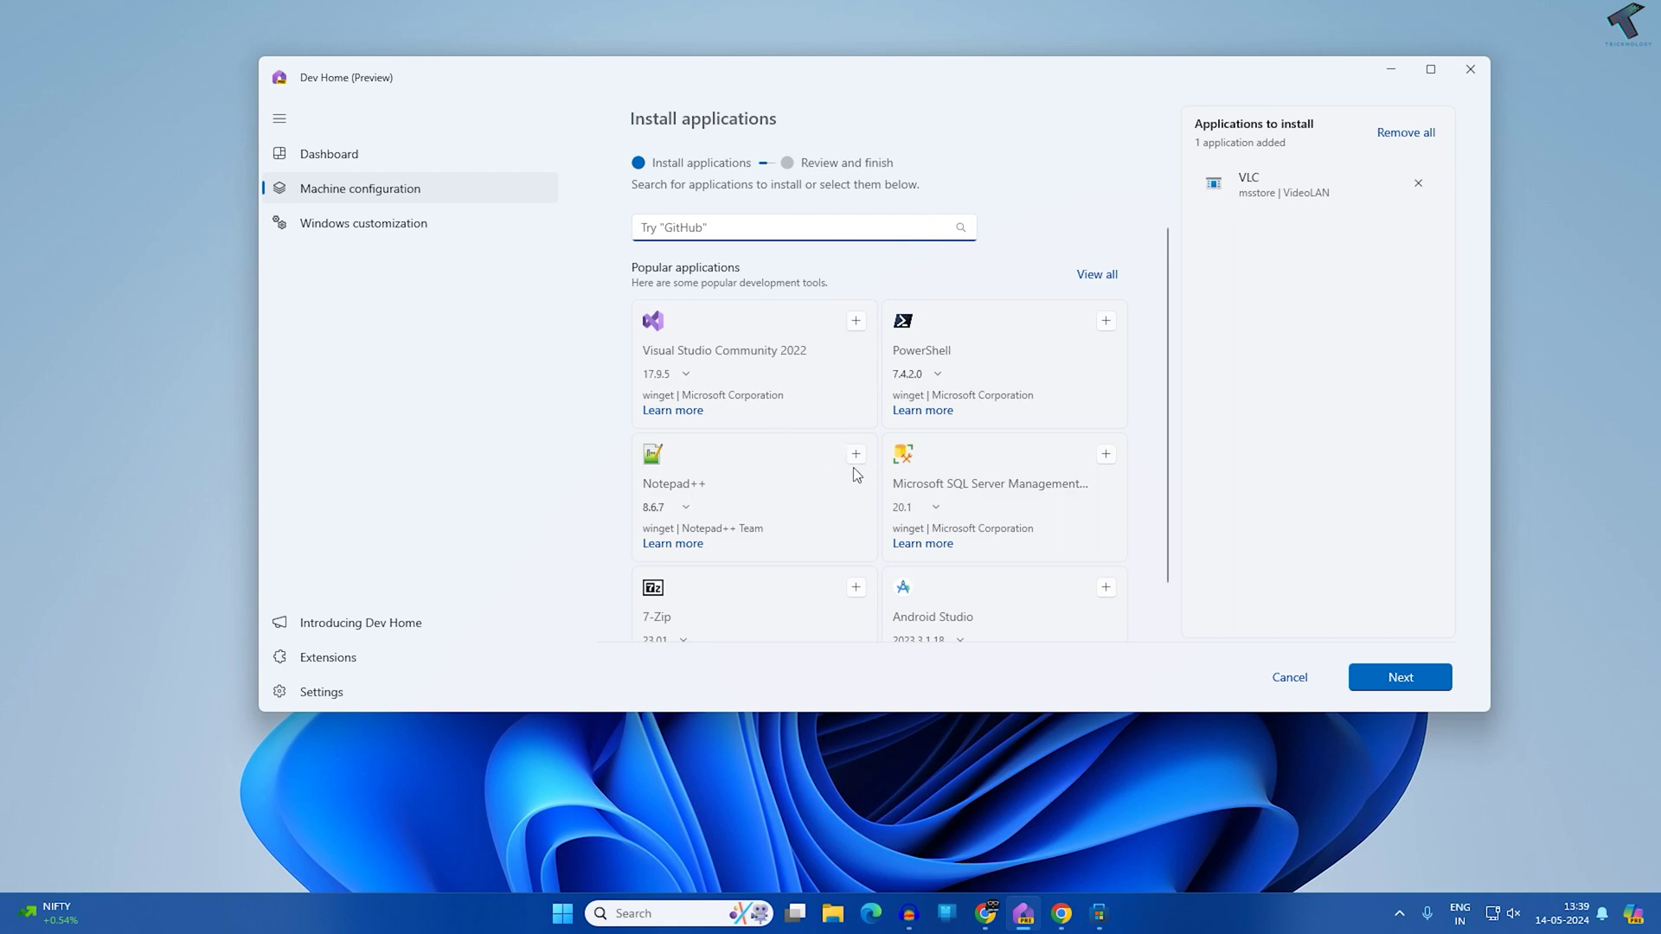
- Add Notepad++ from Popular applications and continue to the review step
{"action": "left_click", "coordinate": [855, 453]}
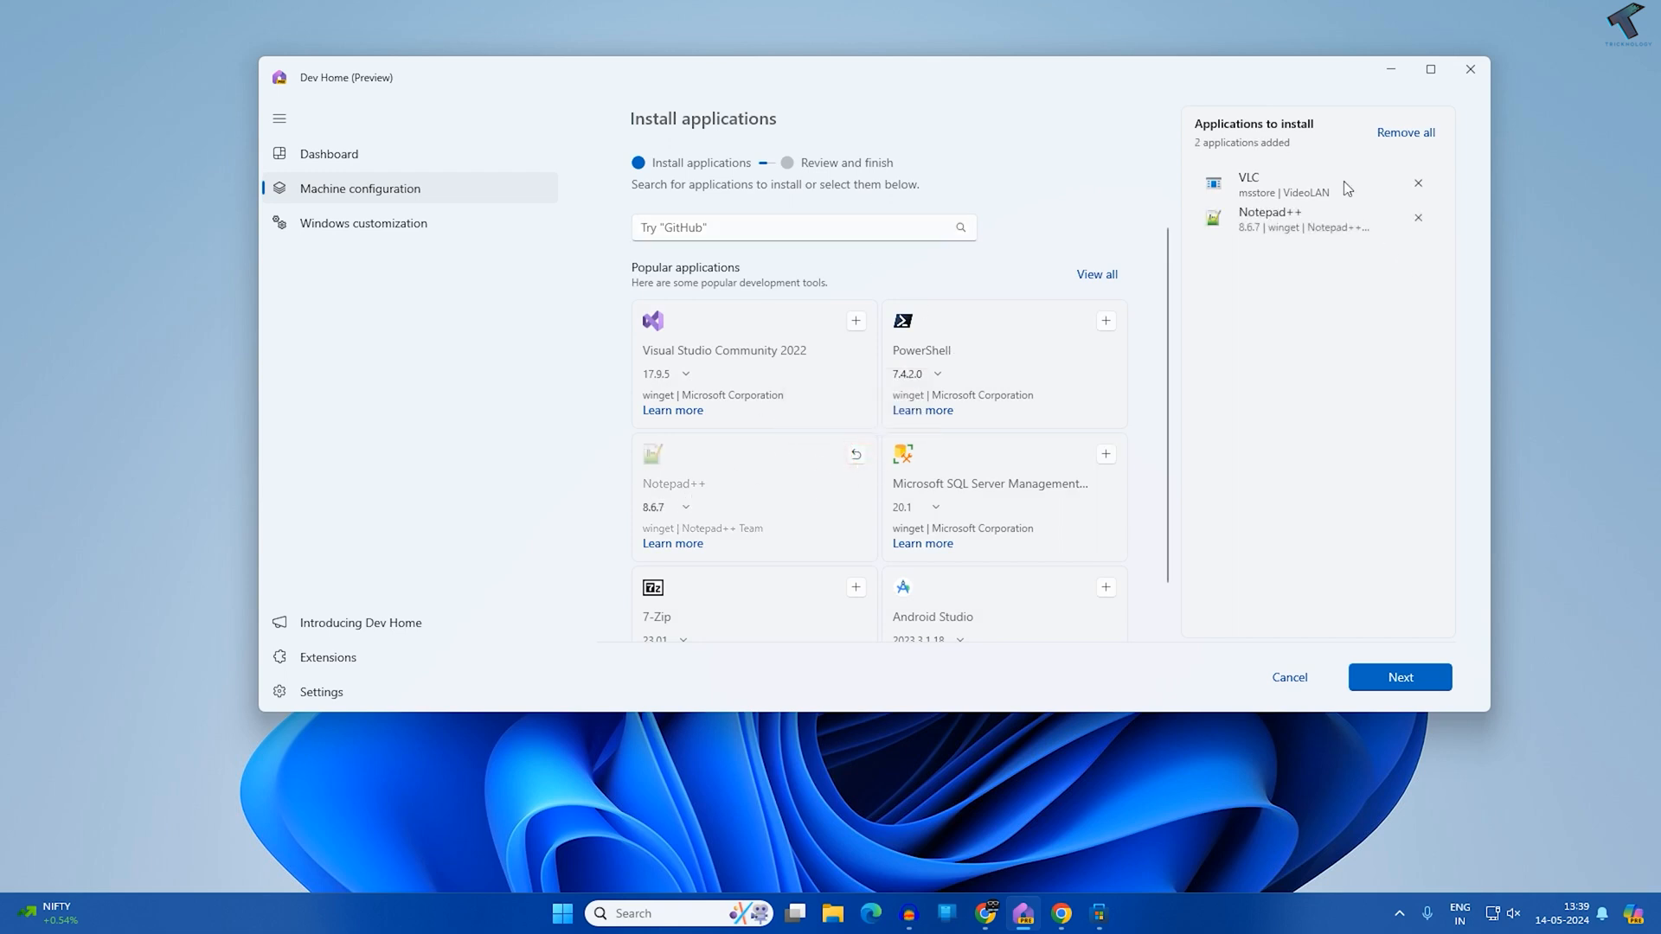
{"action": "mouse_move", "coordinate": [1283, 289]}
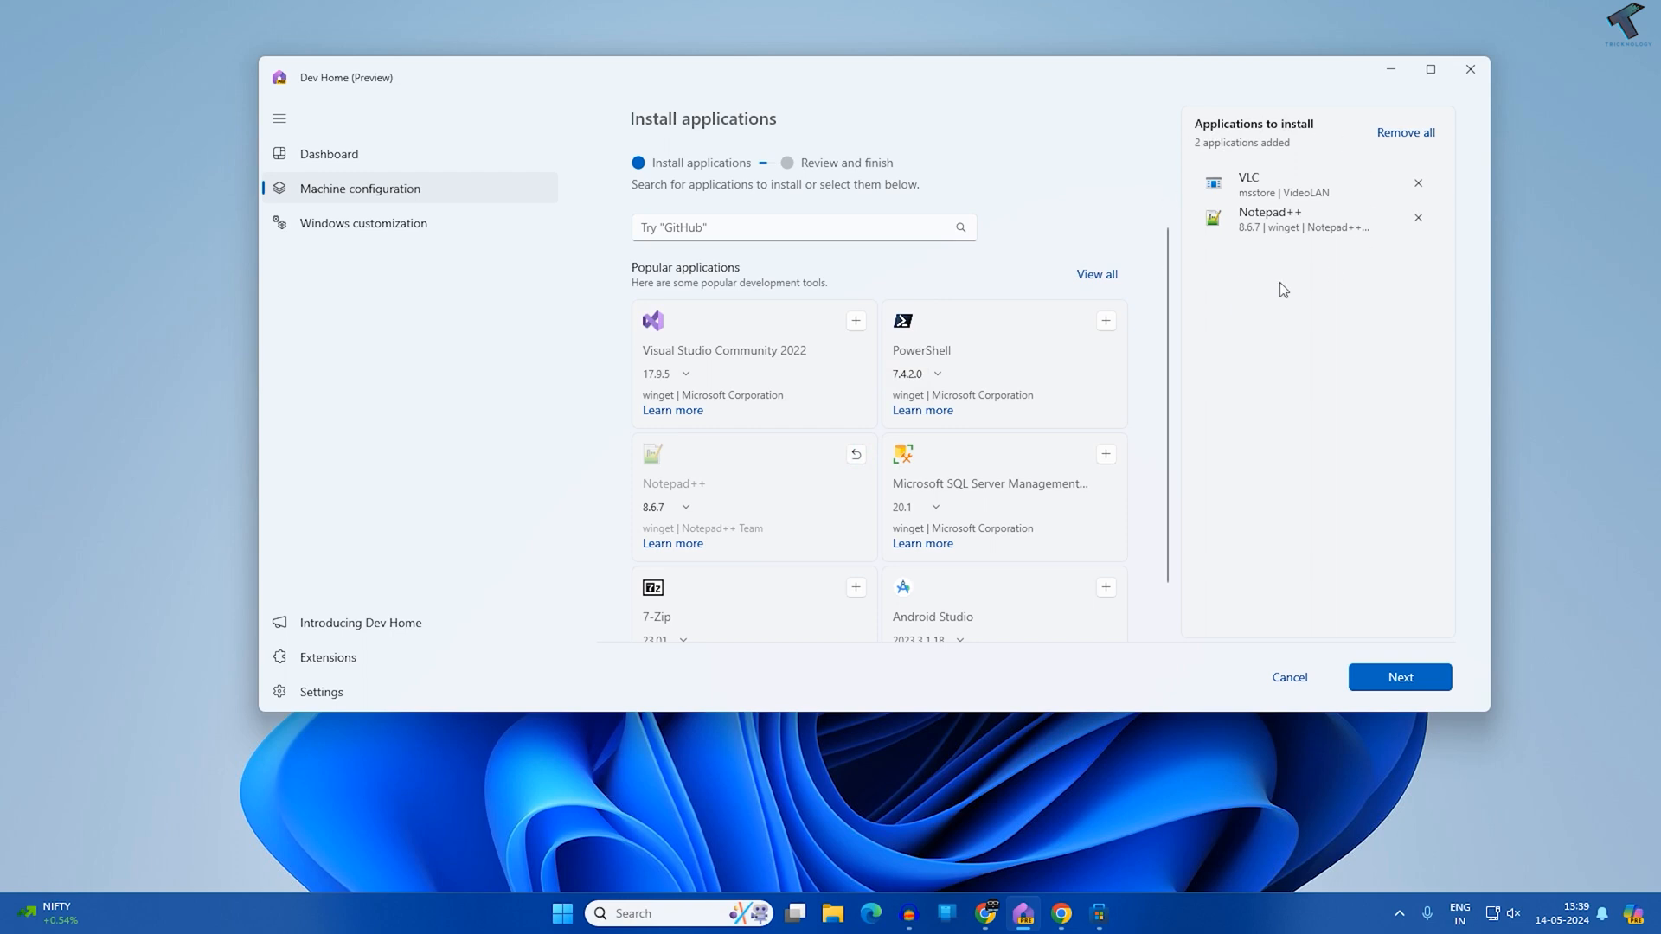
{"action": "mouse_move", "coordinate": [1353, 621]}
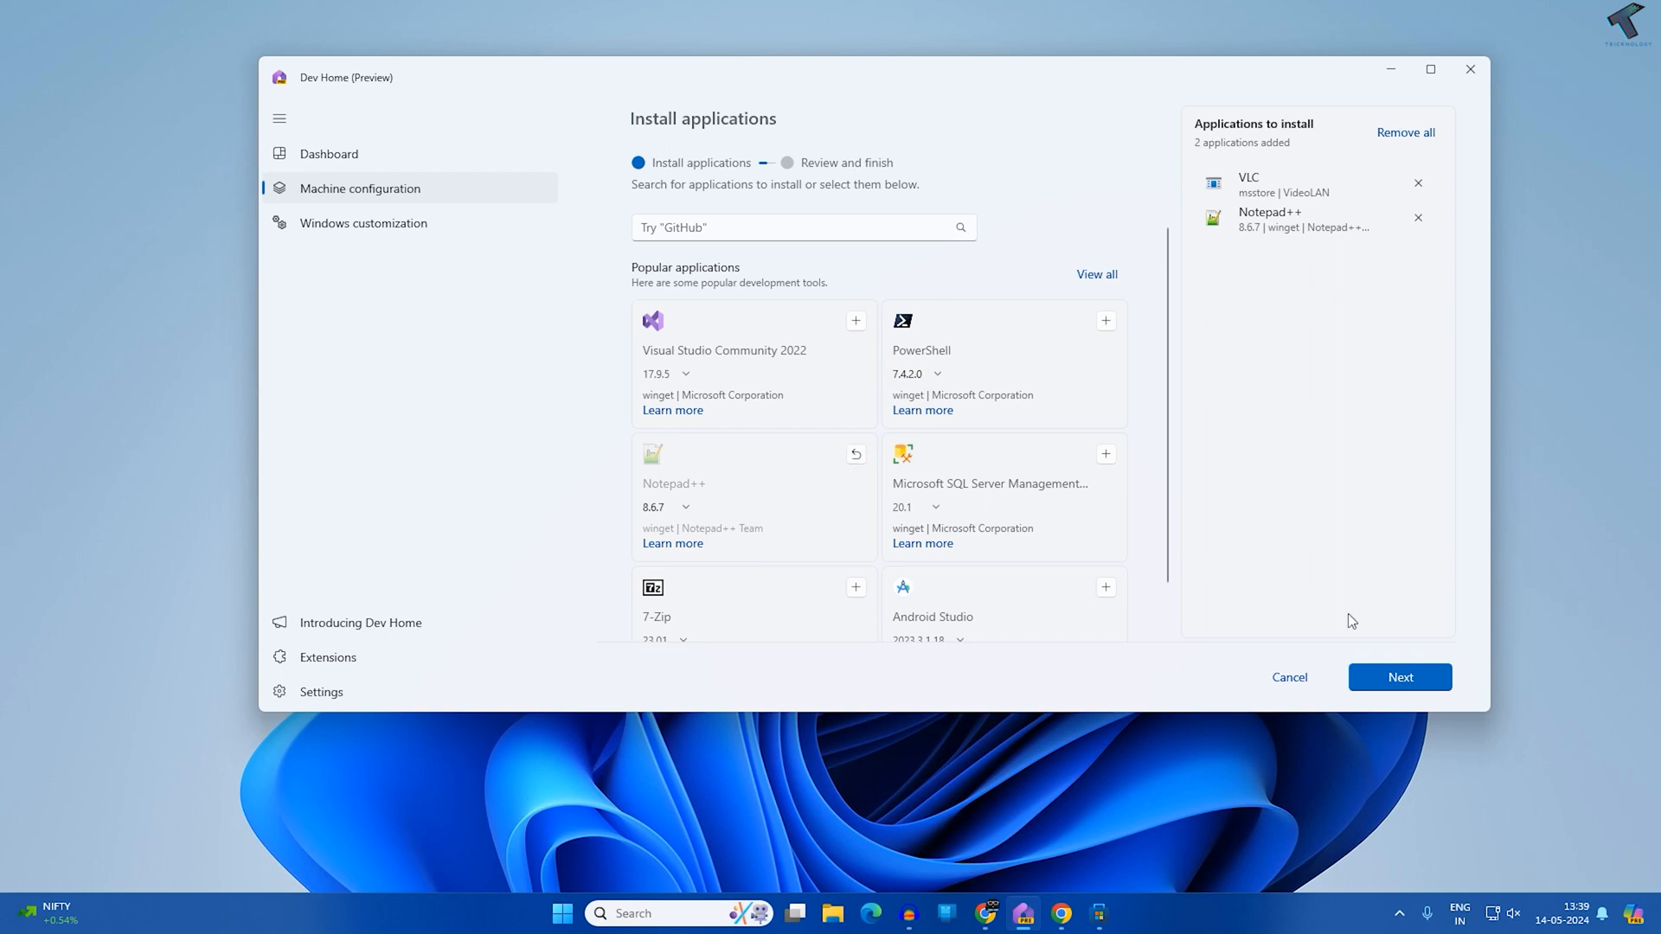
{"action": "left_click", "coordinate": [1399, 678]}
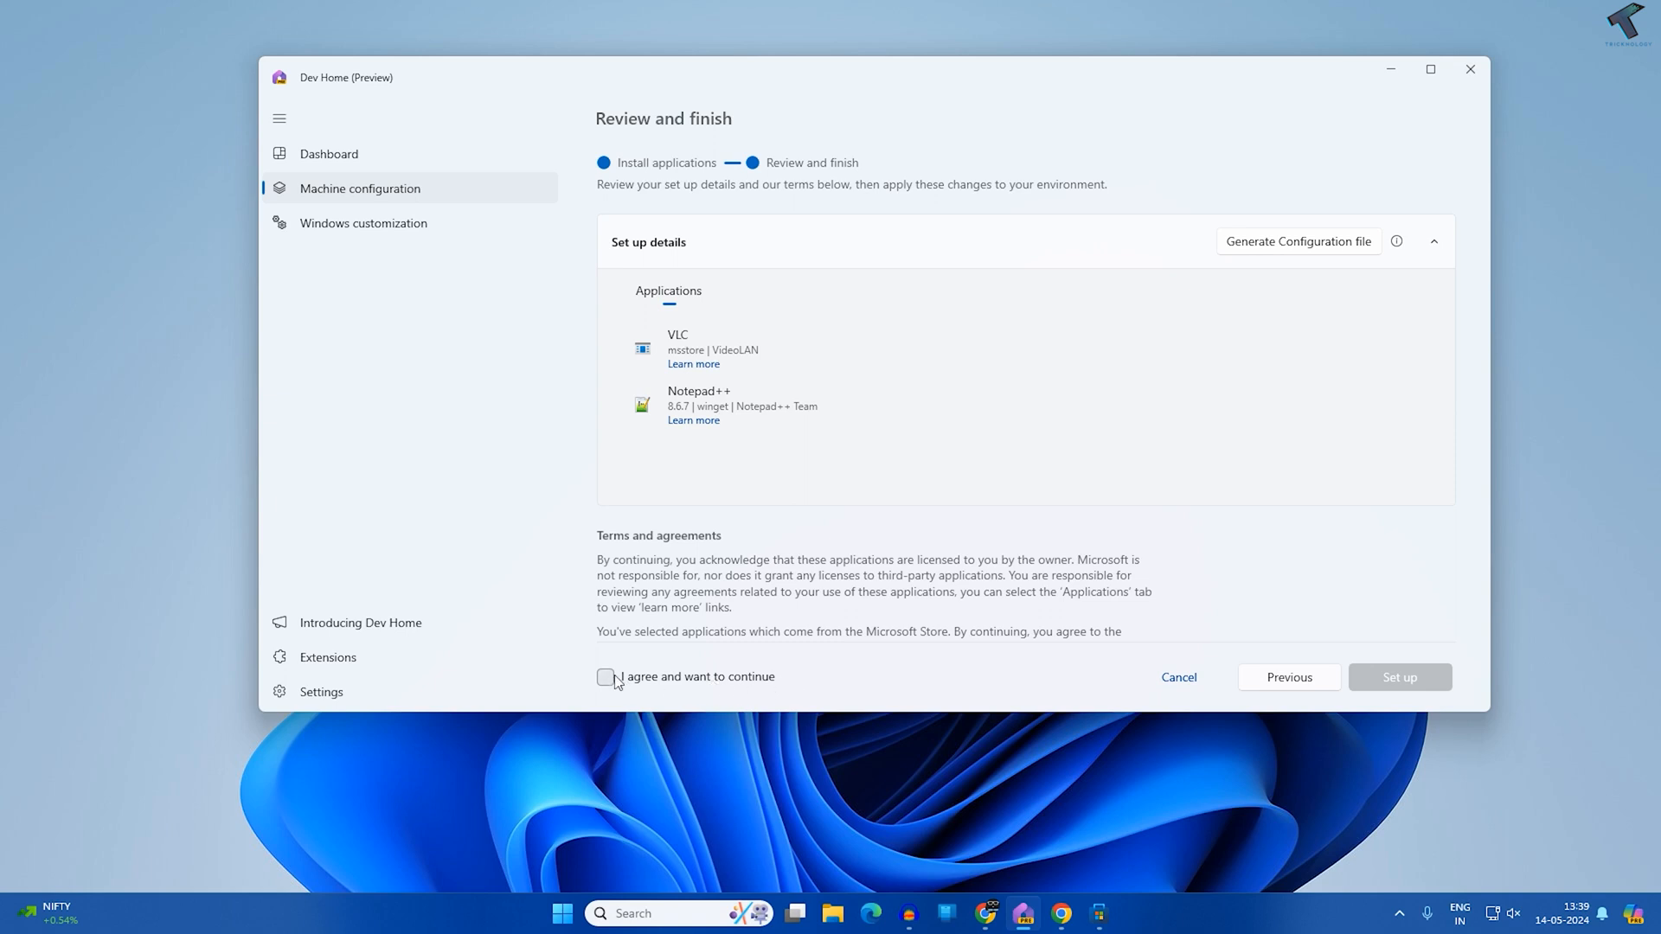
- Agree to the terms and run Set up so VLC and Notepad++ begin installing
{"action": "left_click", "coordinate": [605, 677]}
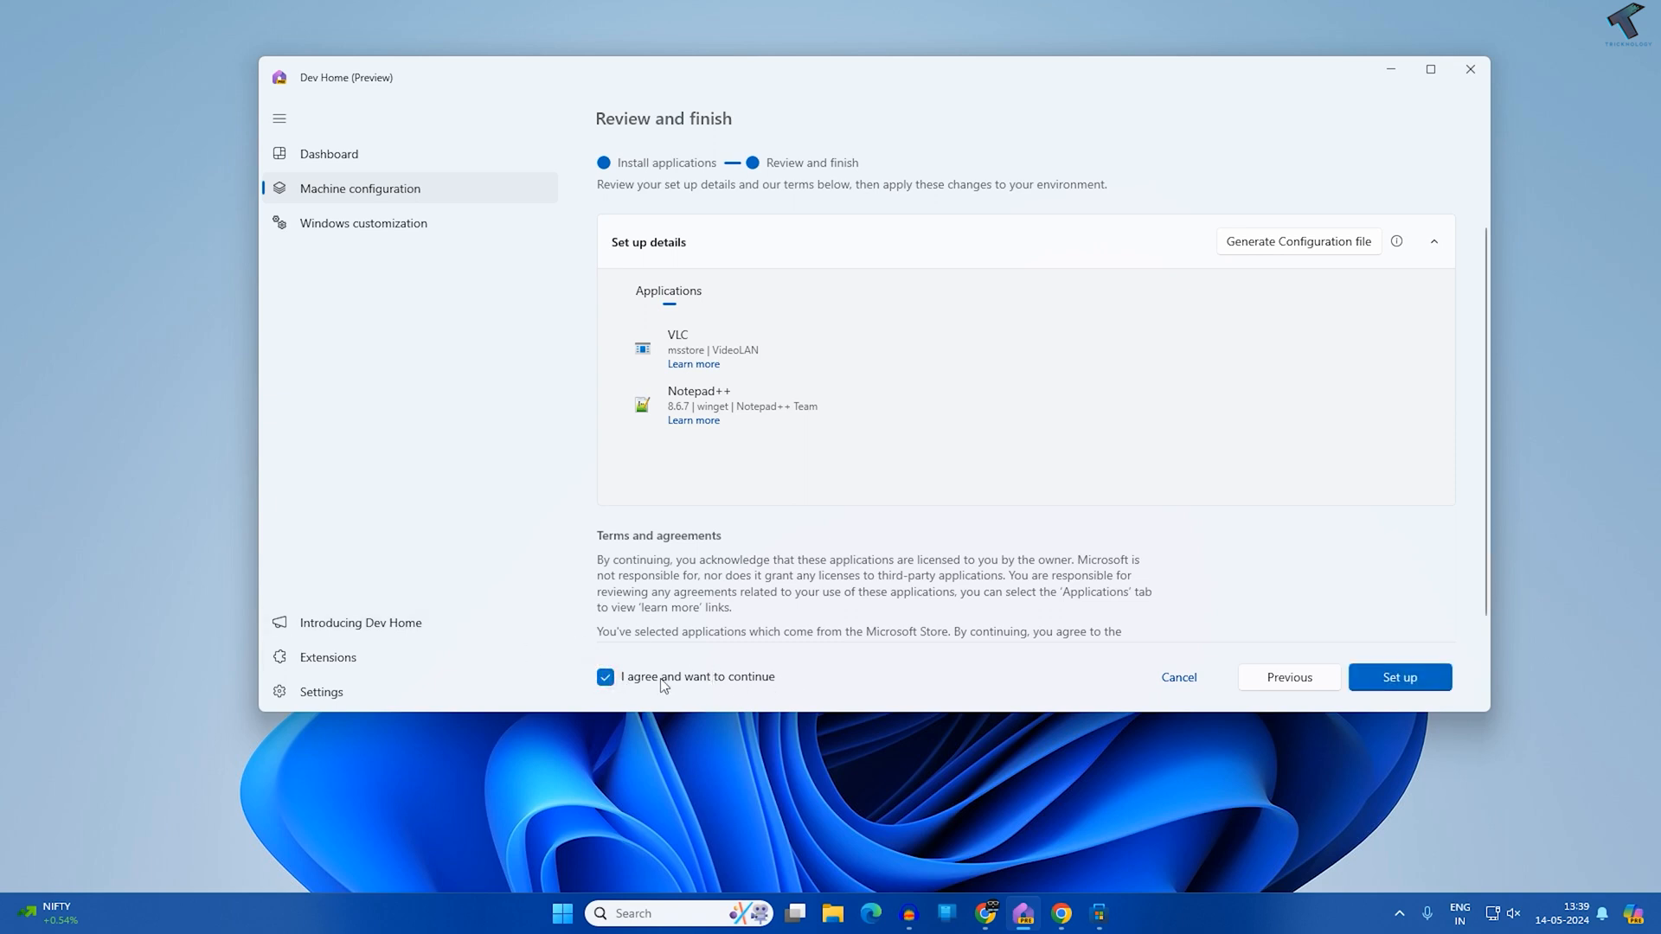
{"action": "left_click", "coordinate": [1399, 678]}
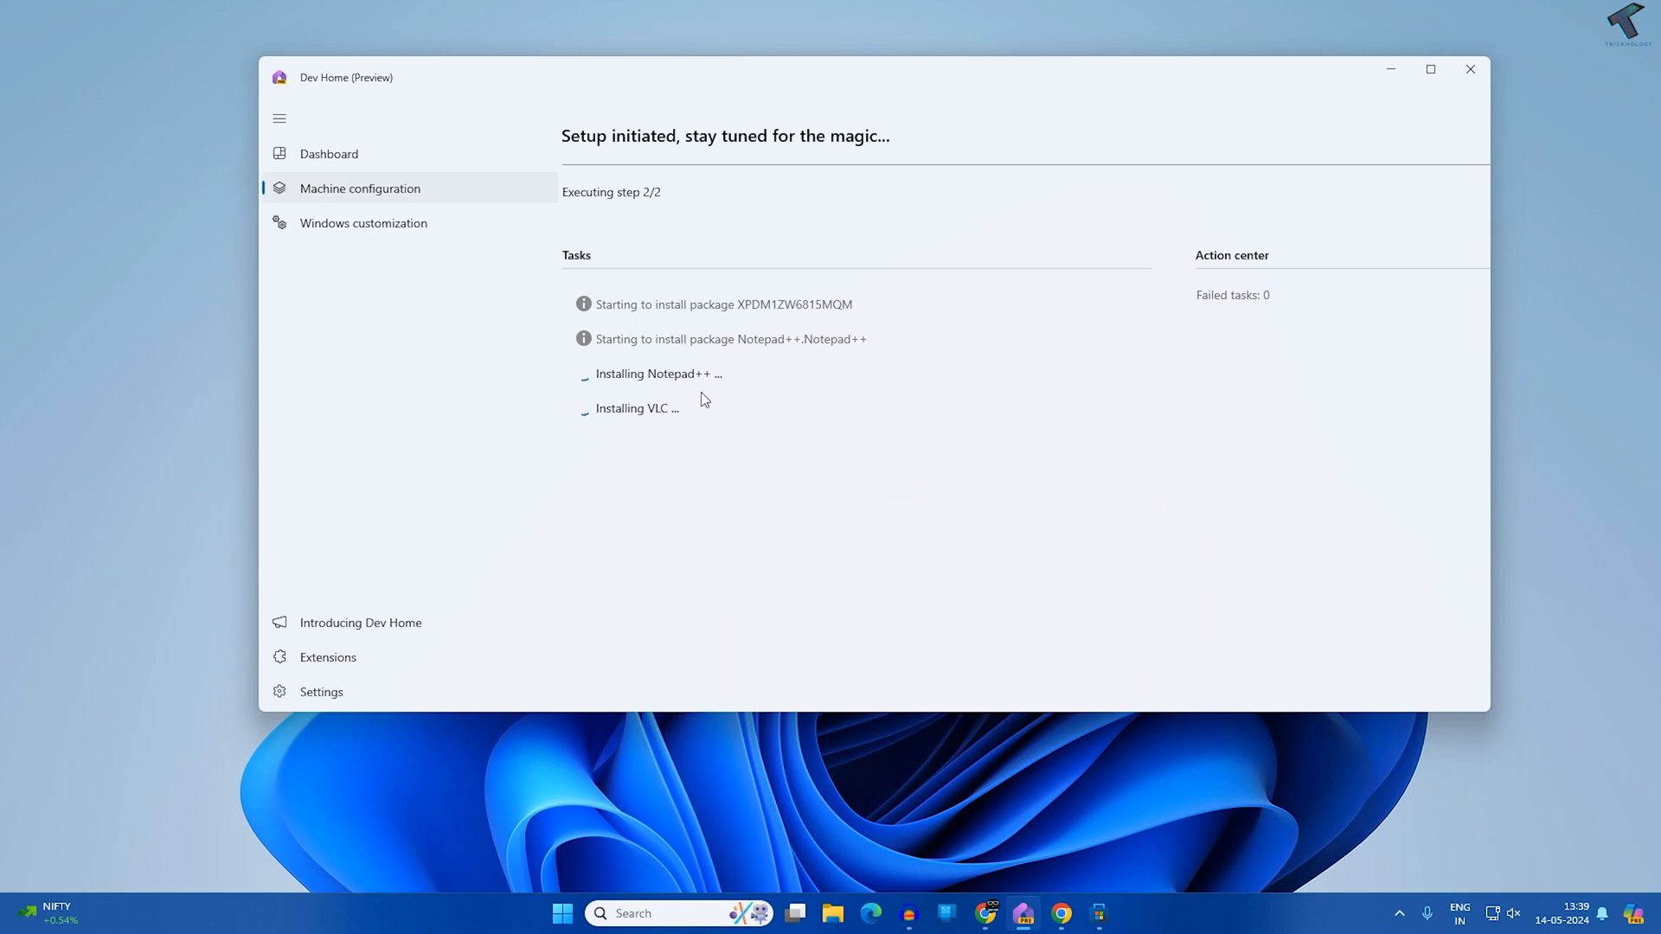
{"action": "mouse_move", "coordinate": [900, 107]}
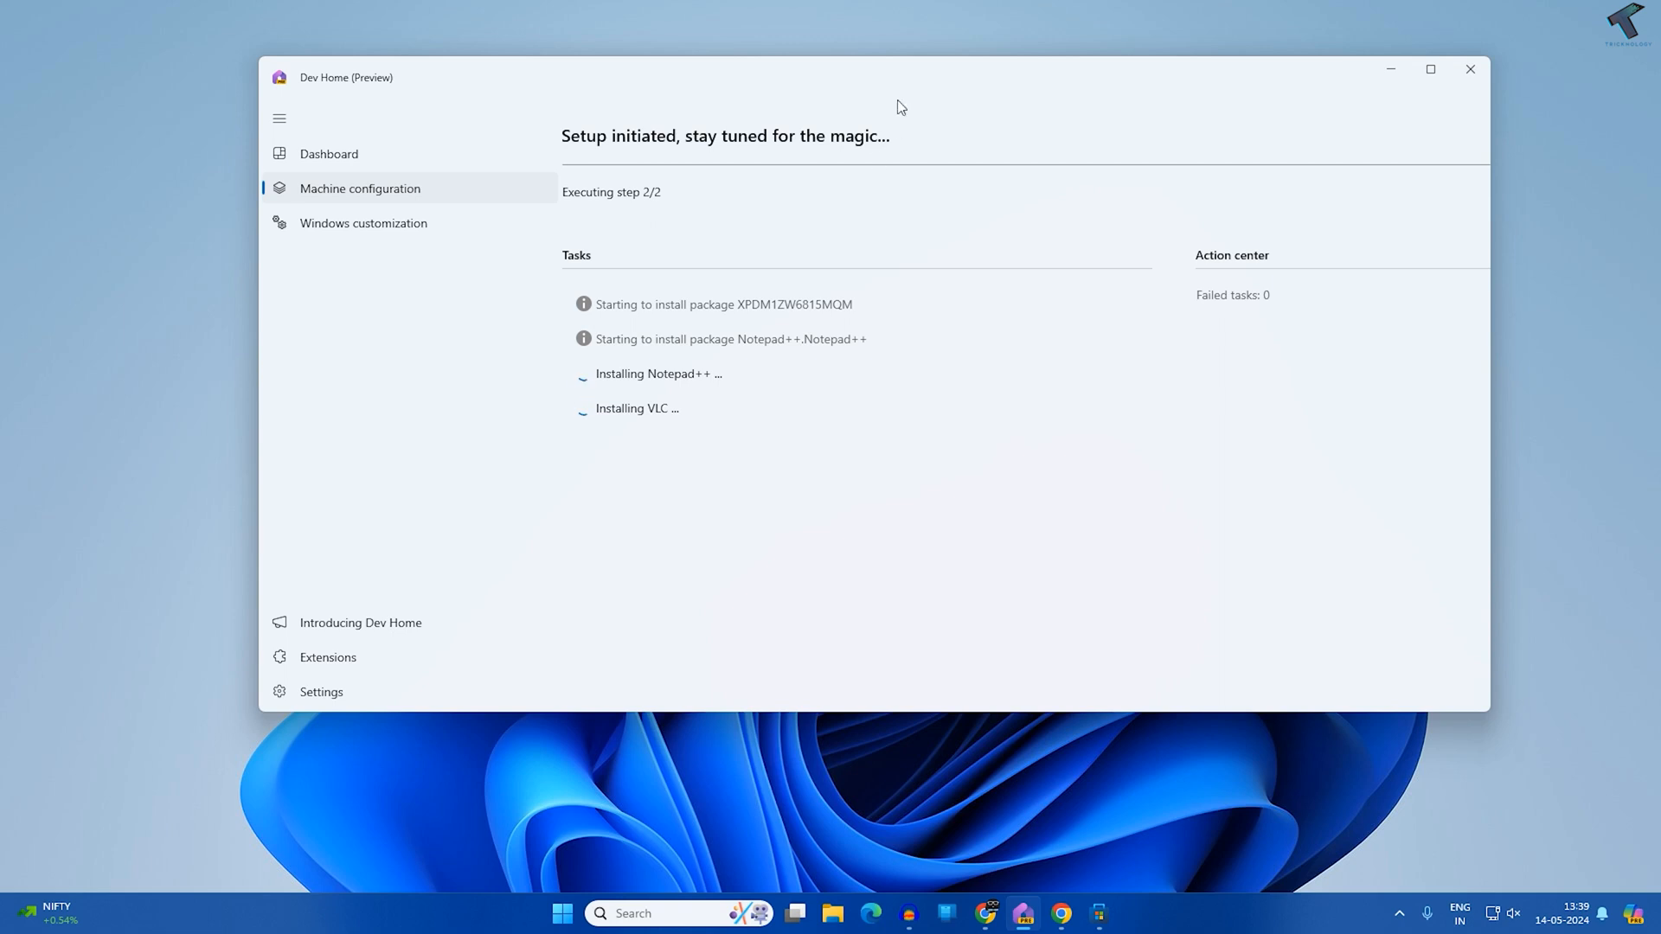